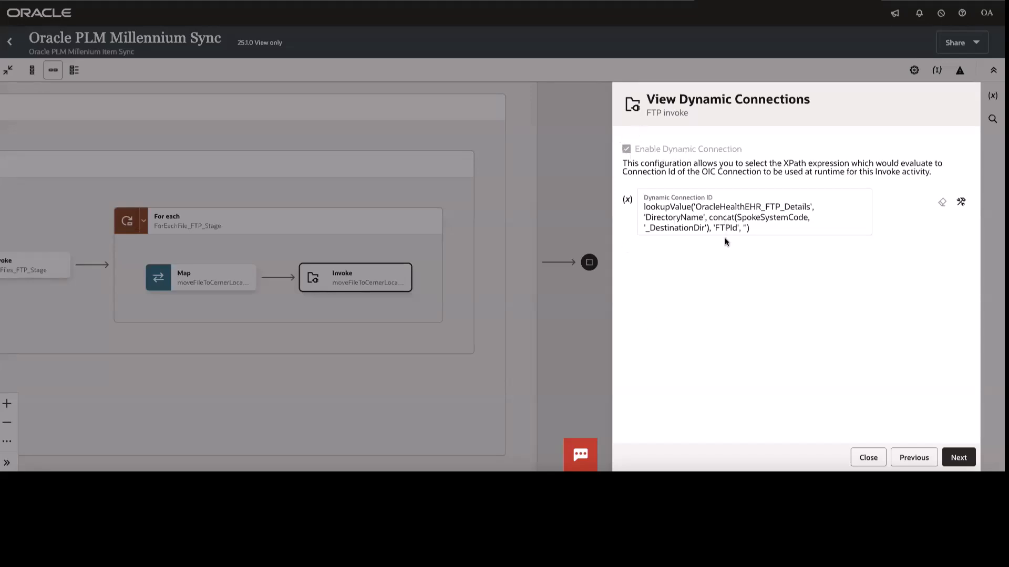
{"action": "mouse_move", "coordinate": [729, 239]}
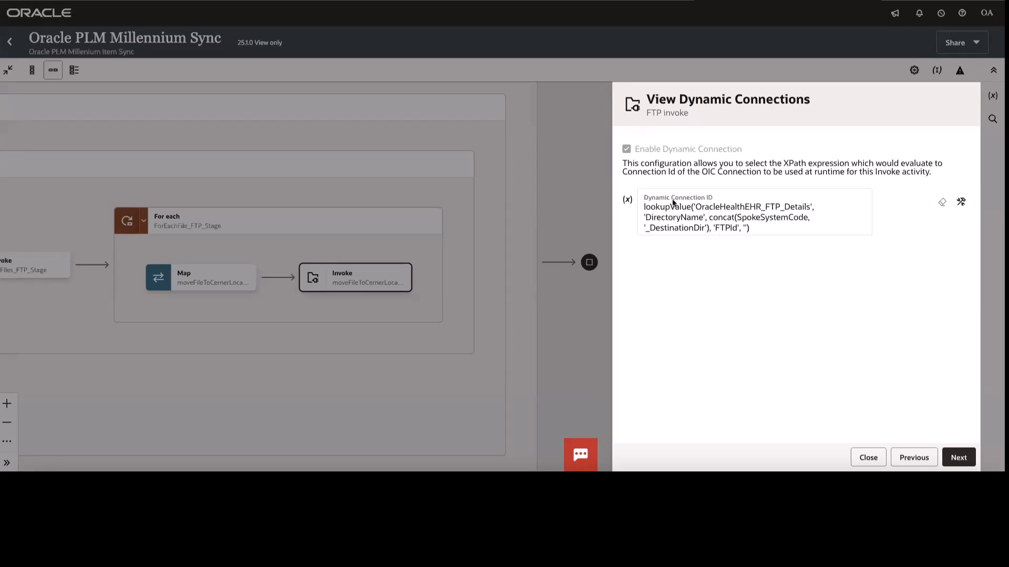
{"action": "mouse_move", "coordinate": [680, 218]}
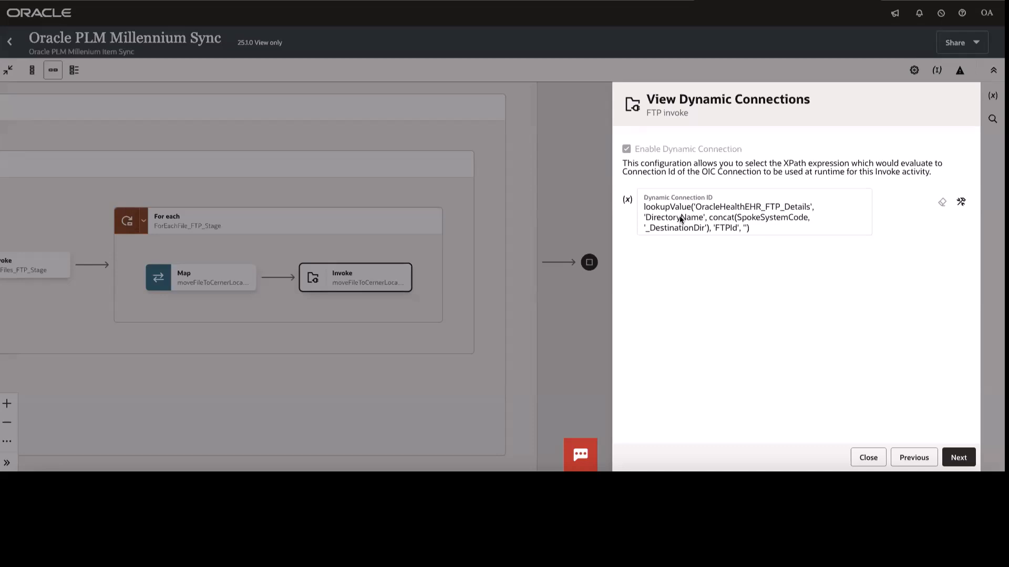
{"action": "mouse_move", "coordinate": [723, 234]}
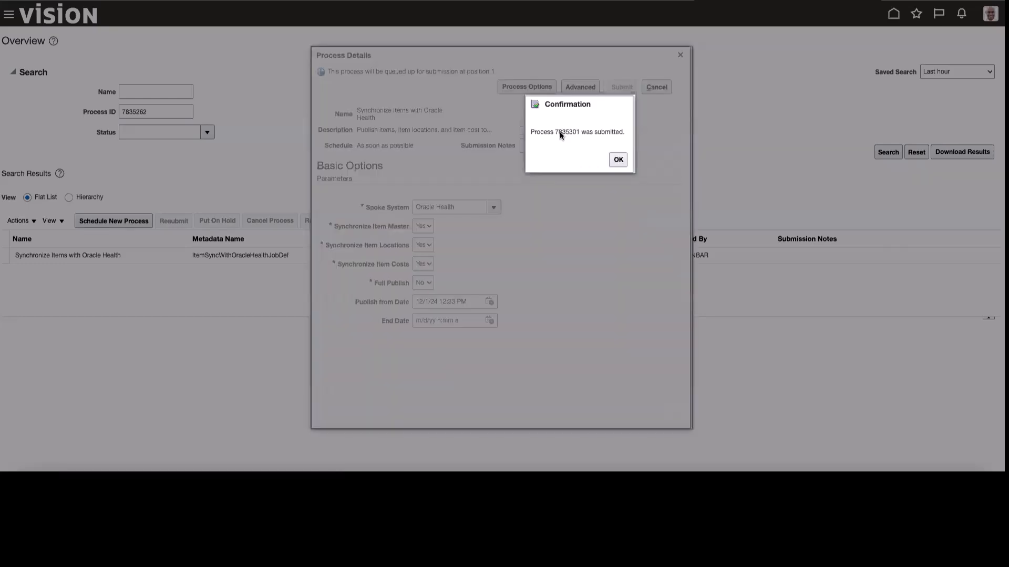
Step: Acknowledge the confirmation that the Oracle Health item sync was submitted as process 7835301
{"action": "left_click", "coordinate": [616, 159]}
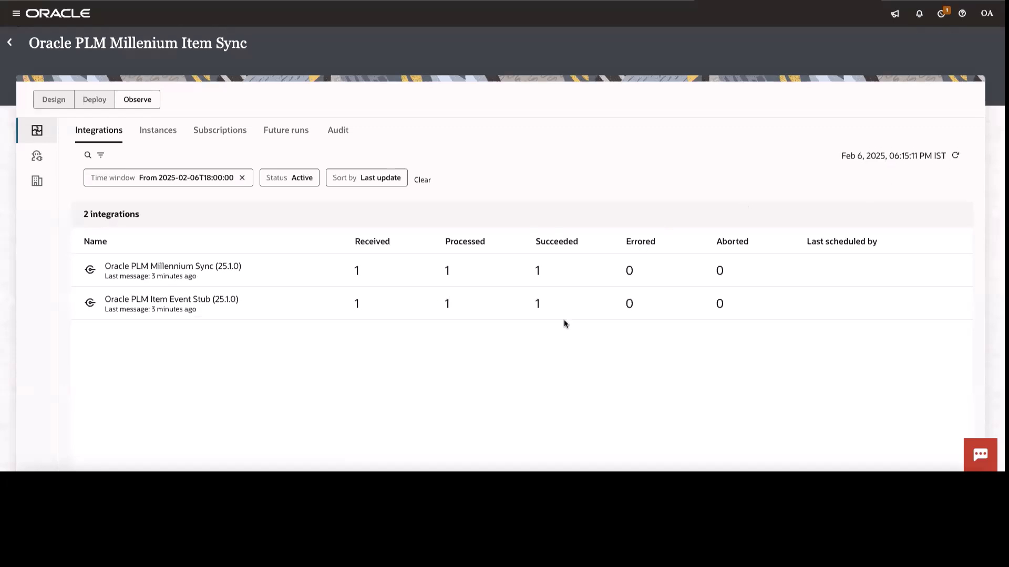
{"action": "mouse_move", "coordinate": [158, 130]}
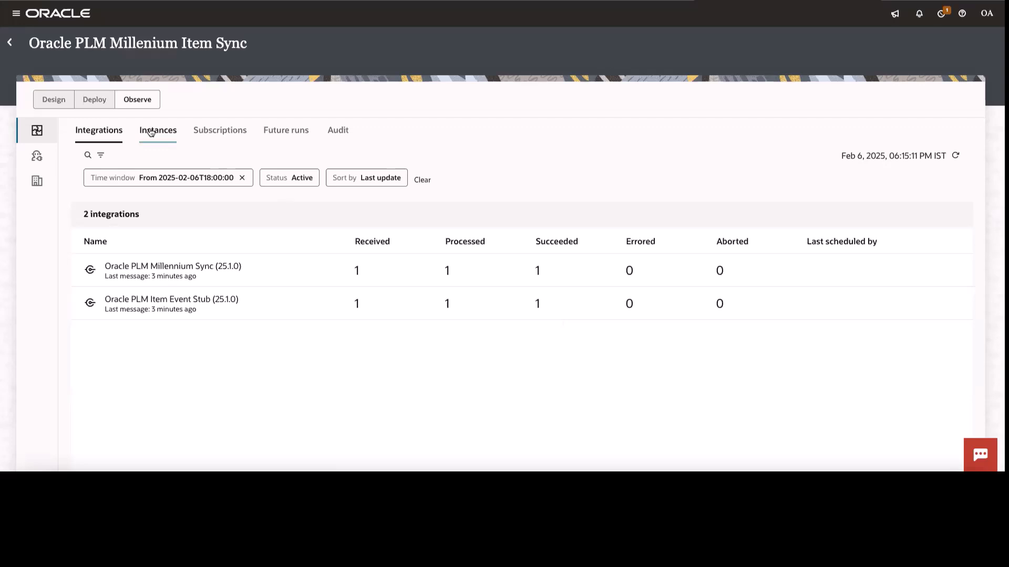
Step: Review the succeeded PIMOH instances, then bring up the OracleHealthEHR_FTP_Details lookup with its PIMOH rows
{"action": "left_click", "coordinate": [157, 130]}
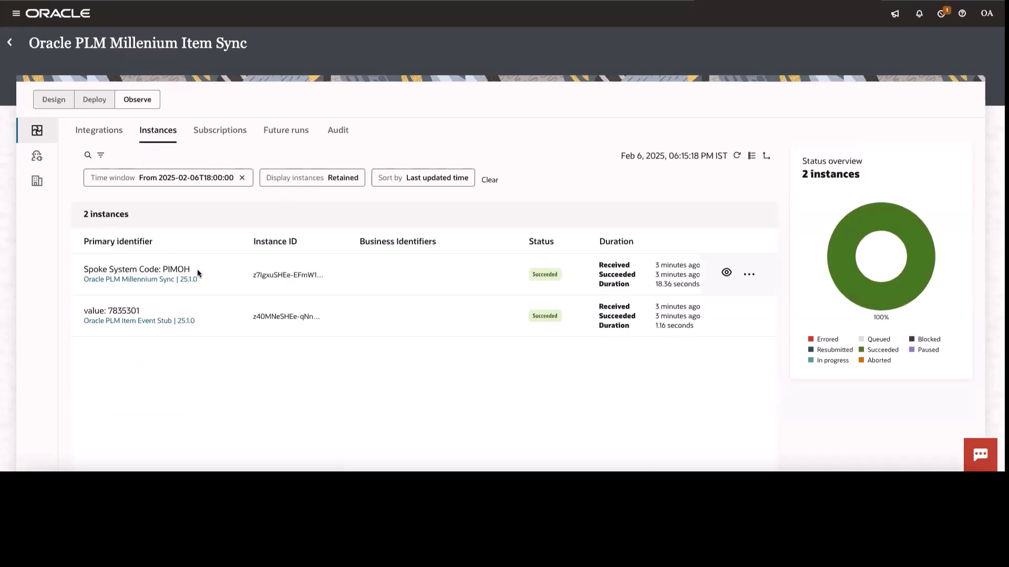
{"action": "mouse_move", "coordinate": [219, 69]}
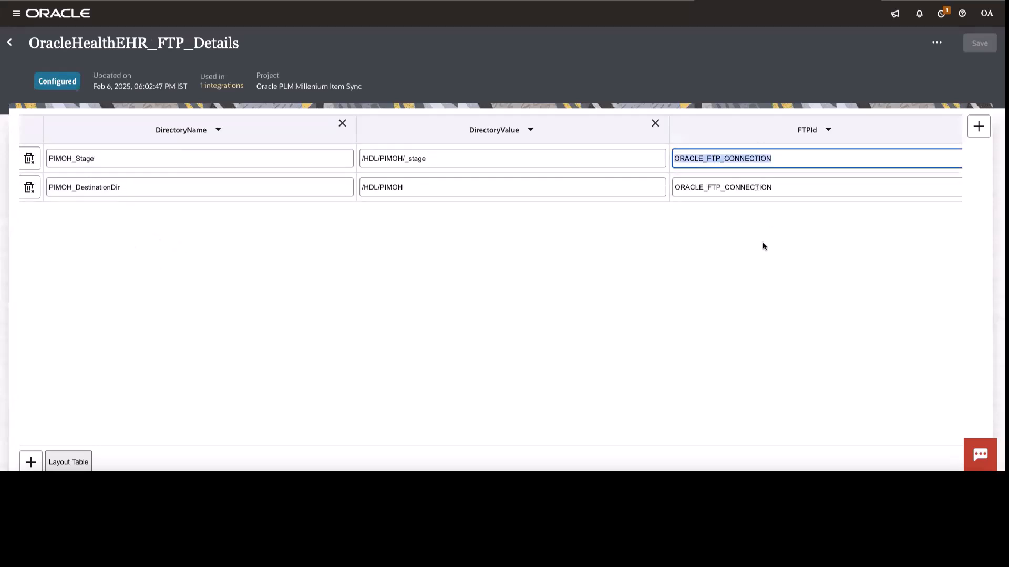
{"action": "left_click", "coordinate": [721, 158]}
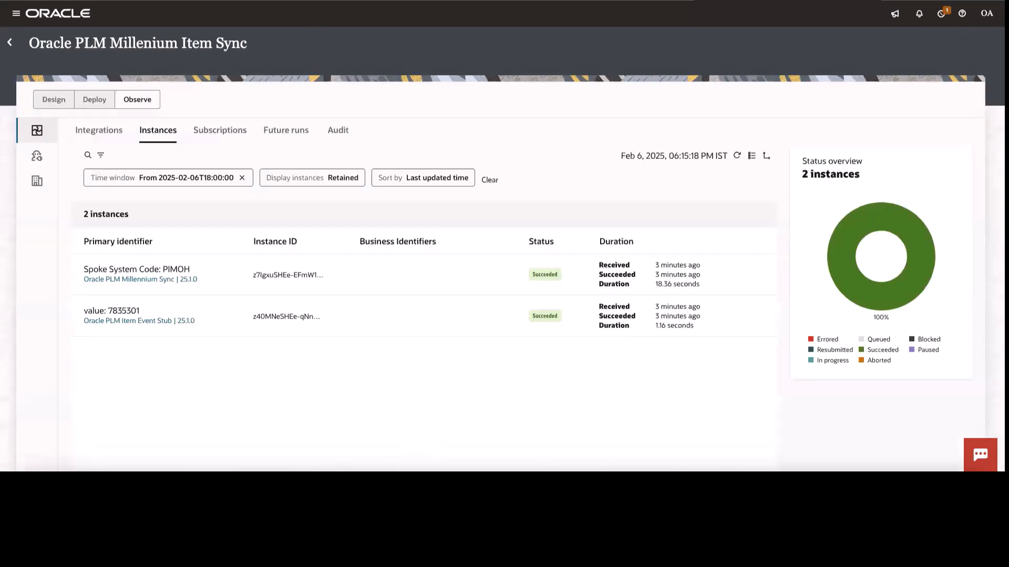
{"action": "left_click", "coordinate": [140, 279]}
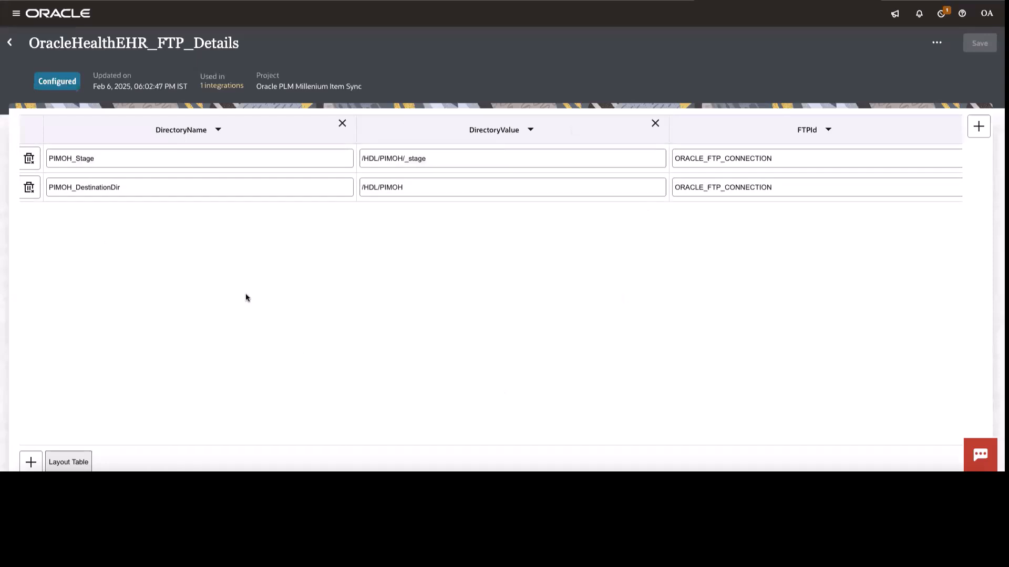
{"action": "mouse_move", "coordinate": [503, 244]}
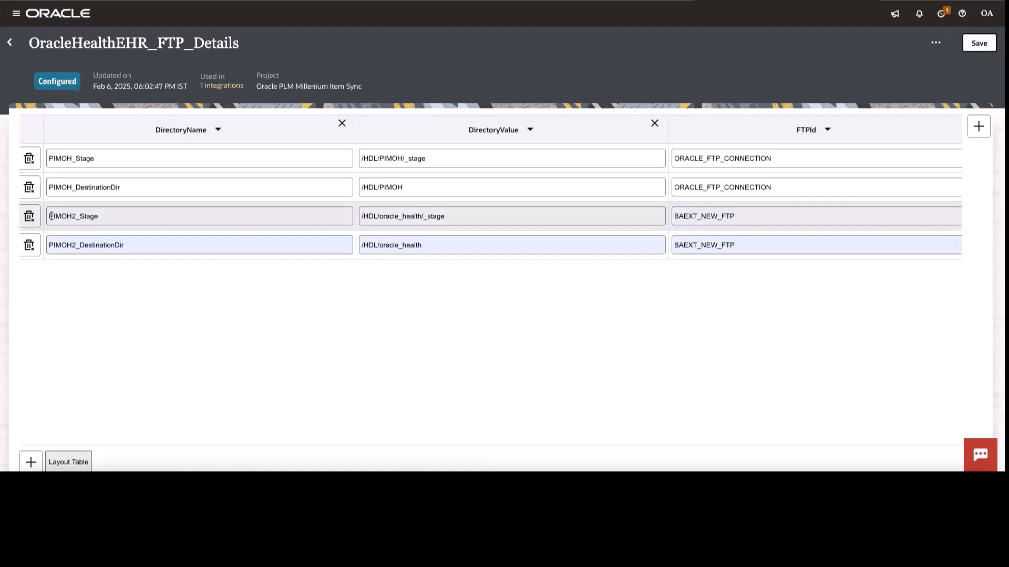
Step: Save the lookup with the new PIMOH2_Stage and PIMOH2_DestinationDir rows on BAEXT_NEW_FTP
{"action": "left_click", "coordinate": [978, 42]}
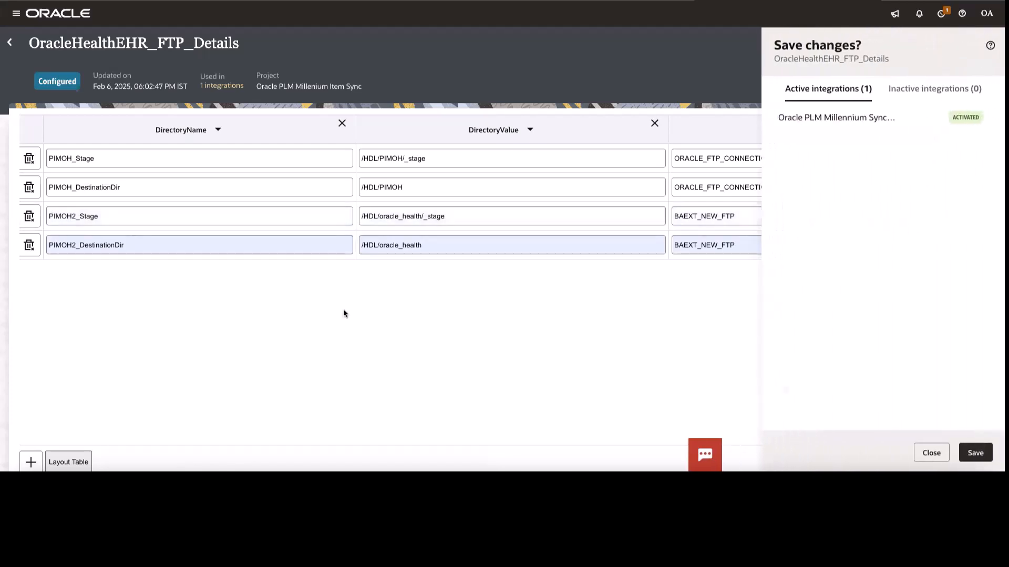
{"action": "left_click", "coordinate": [975, 452]}
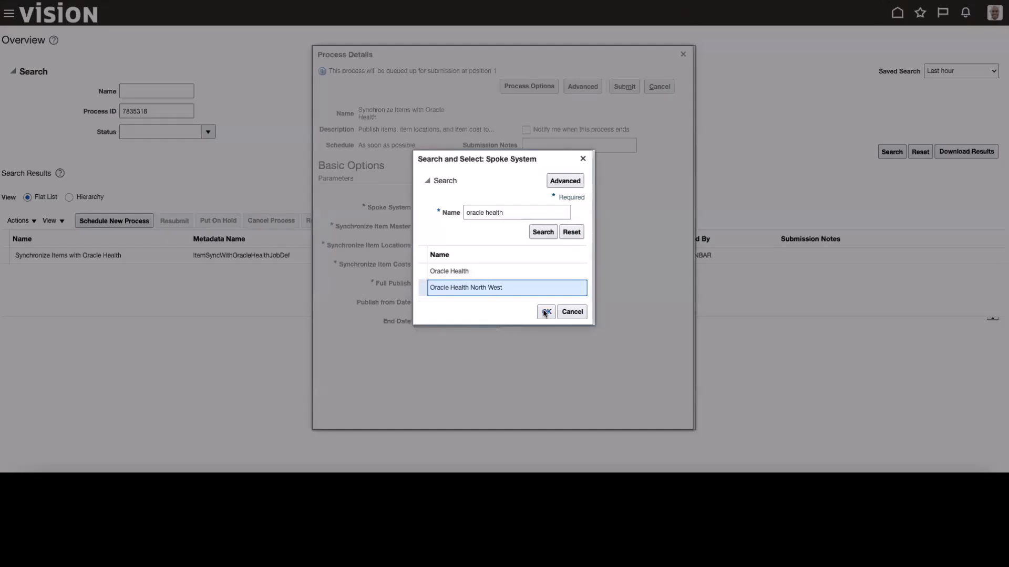
Step: Submit the item sync for spoke system Oracle Health North West and acknowledge process 7835331
{"action": "left_click", "coordinate": [545, 312]}
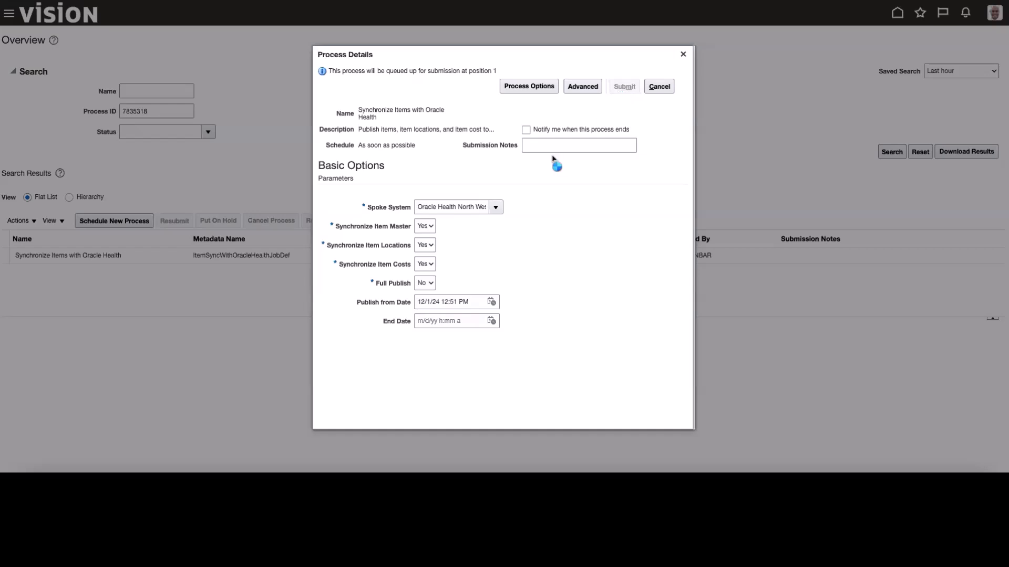
{"action": "left_click", "coordinate": [623, 86]}
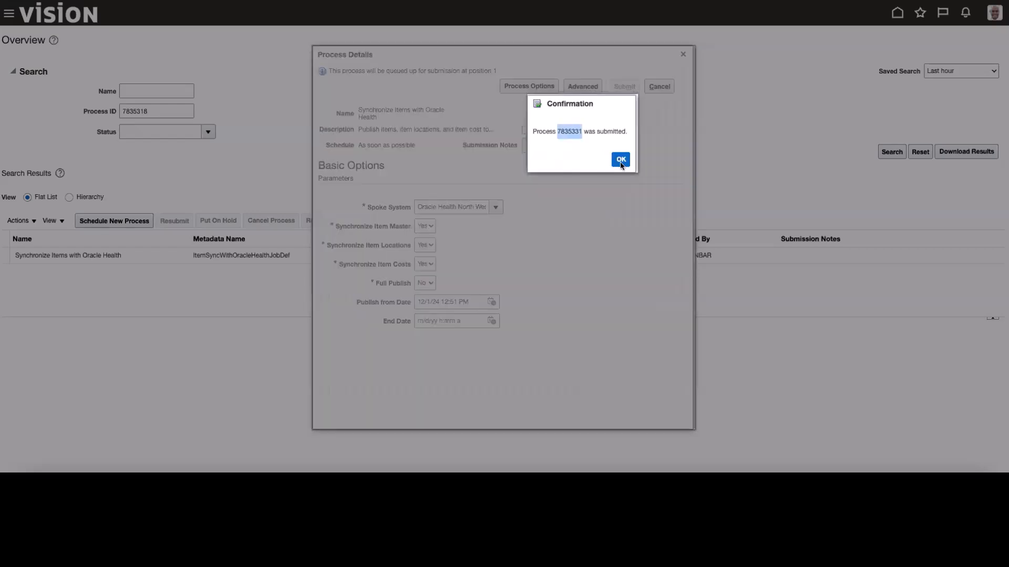
{"action": "left_click", "coordinate": [619, 160]}
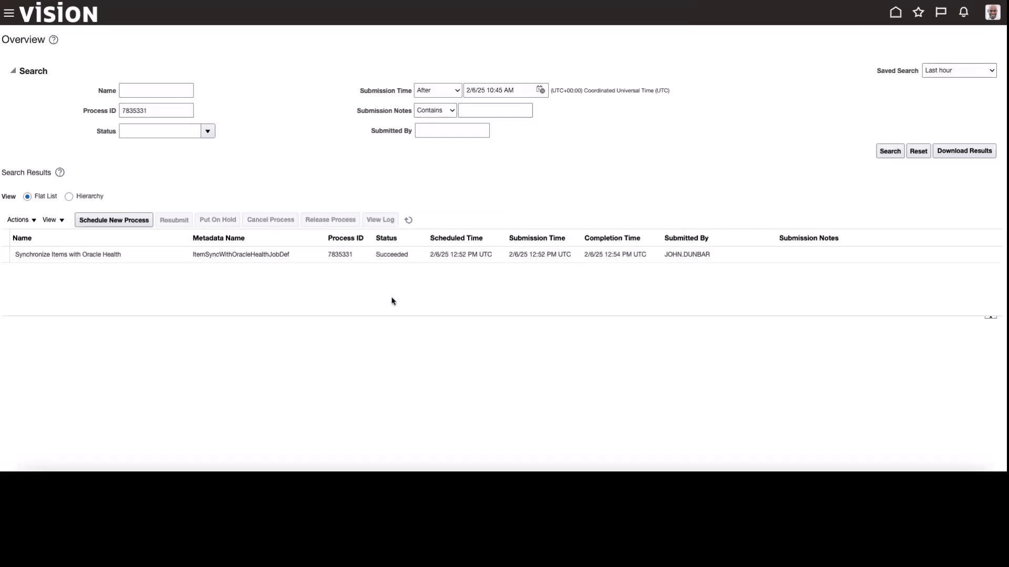
{"action": "mouse_move", "coordinate": [382, 275]}
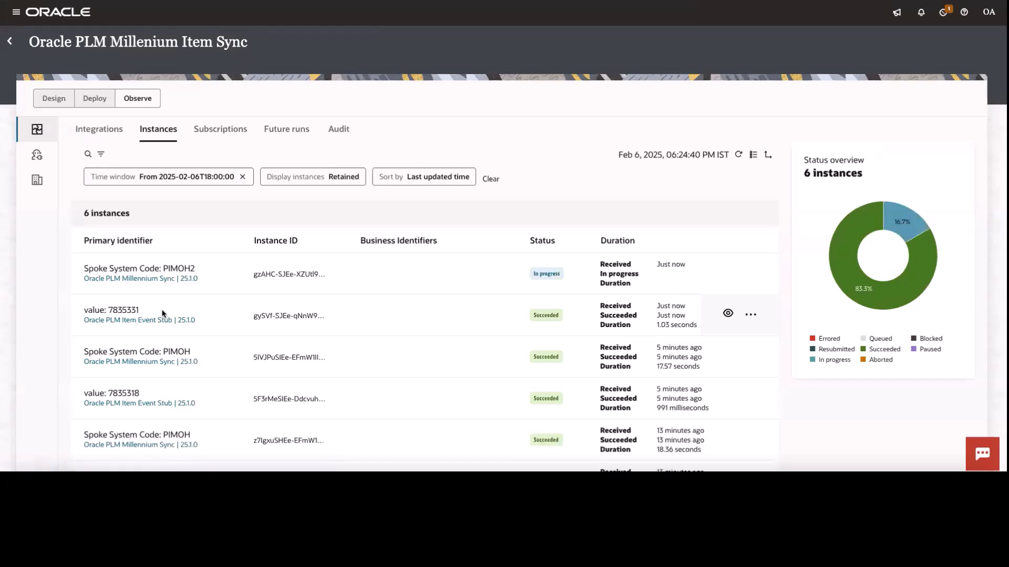
{"action": "mouse_move", "coordinate": [721, 163]}
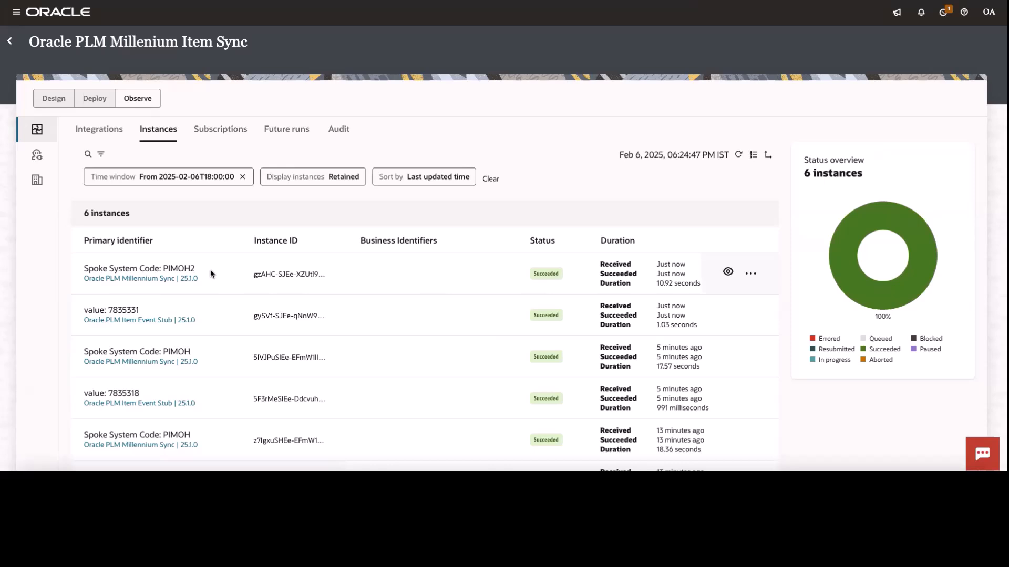
{"action": "mouse_move", "coordinate": [203, 274]}
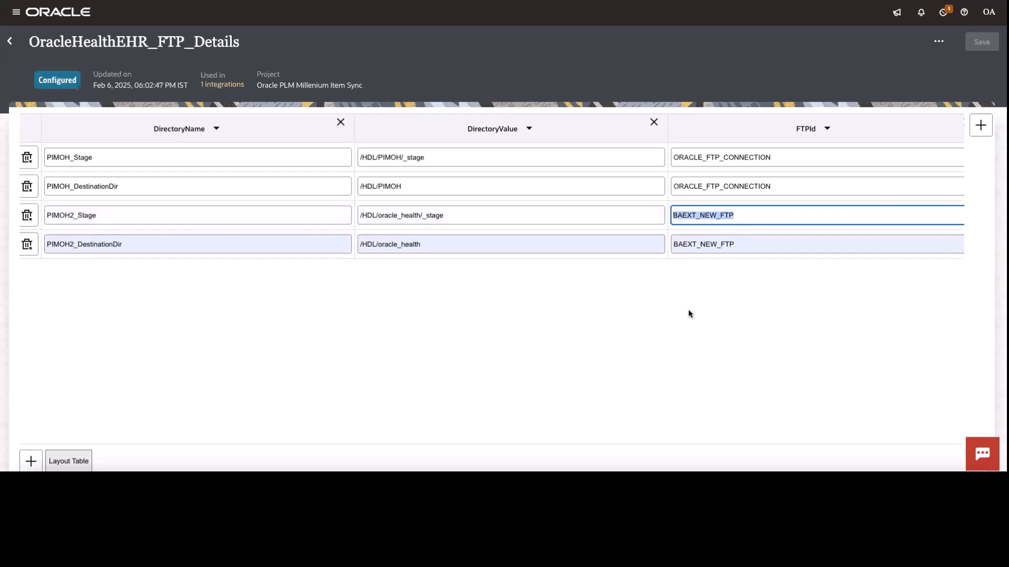
{"action": "mouse_move", "coordinate": [612, 228]}
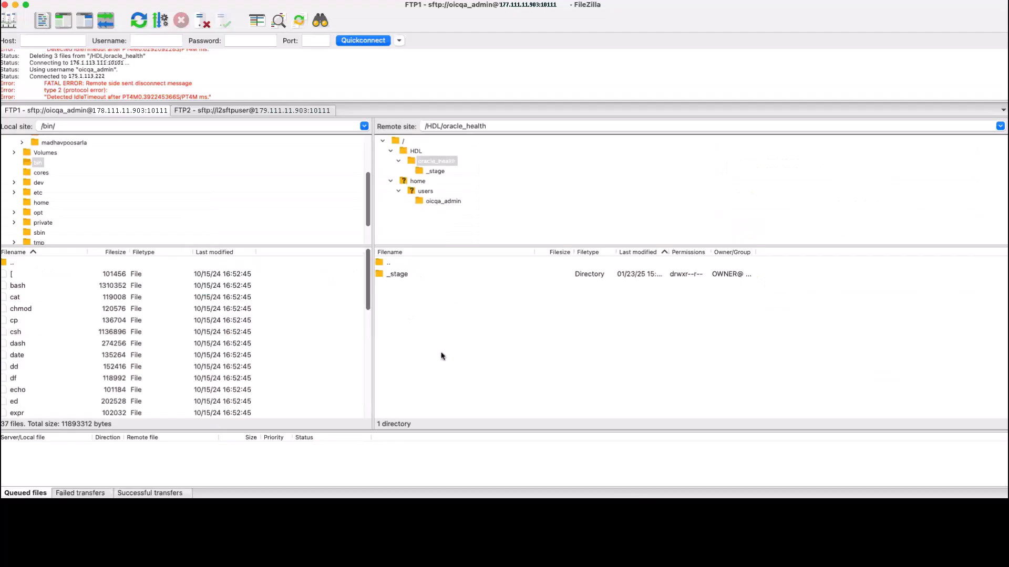
Step: Refresh the remote /HDL/oracle_health listing so the three .scim files appear
{"action": "right_click", "coordinate": [442, 356]}
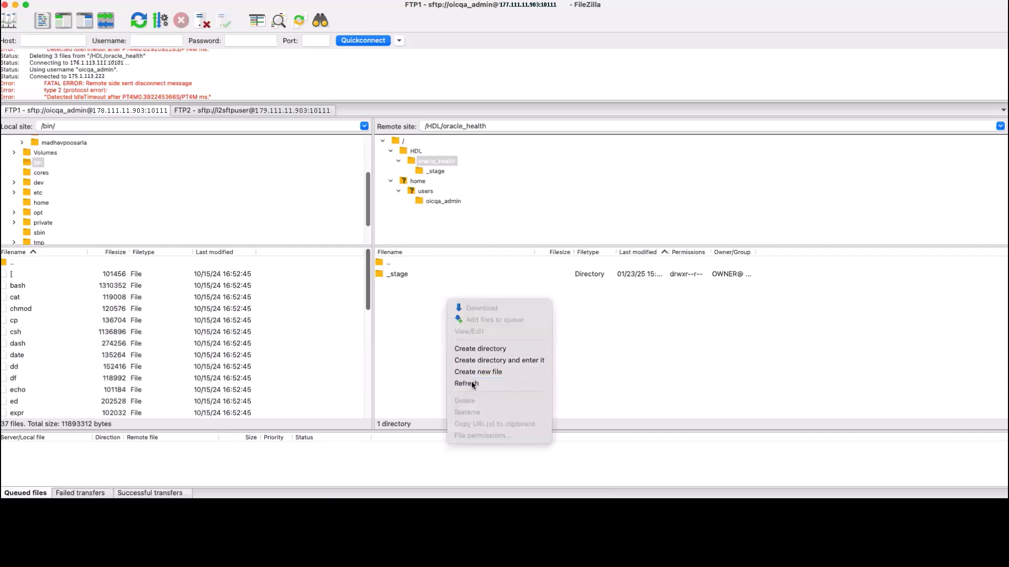
{"action": "left_click", "coordinate": [466, 384]}
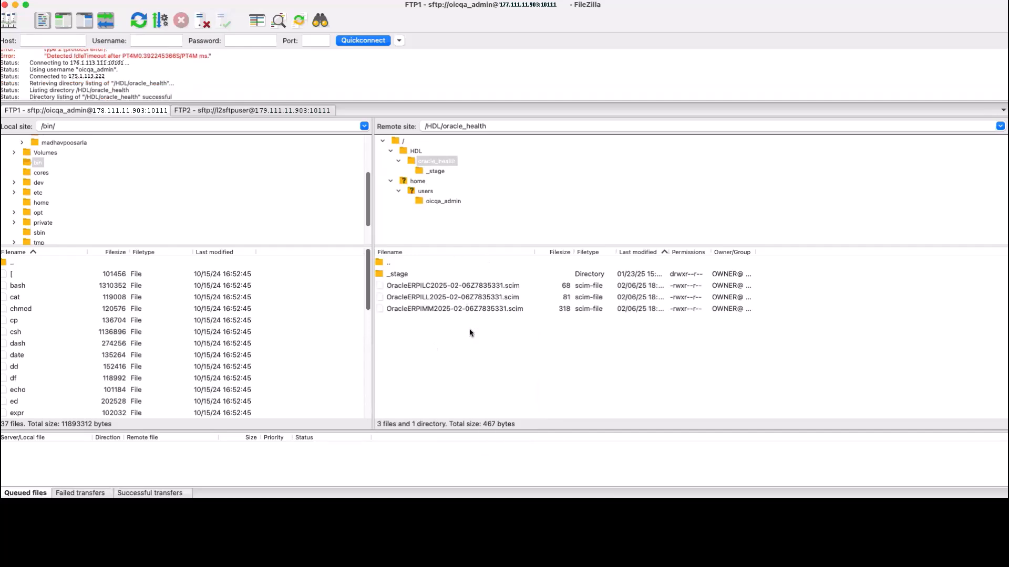